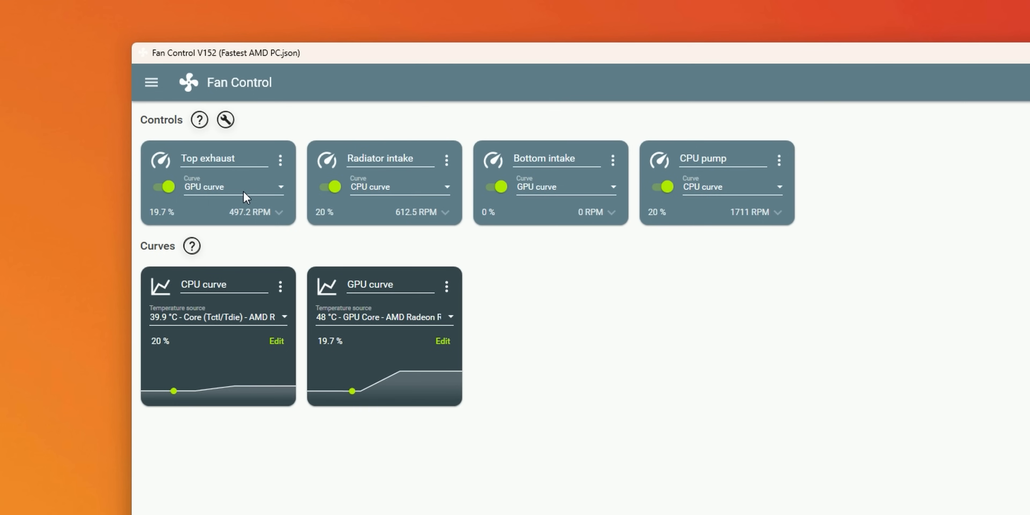
mouse_move(565, 187)
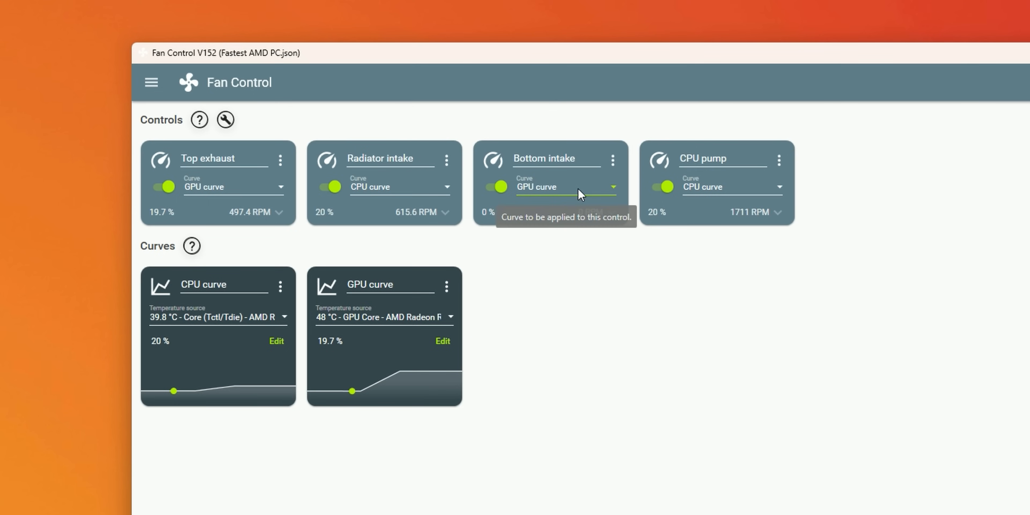